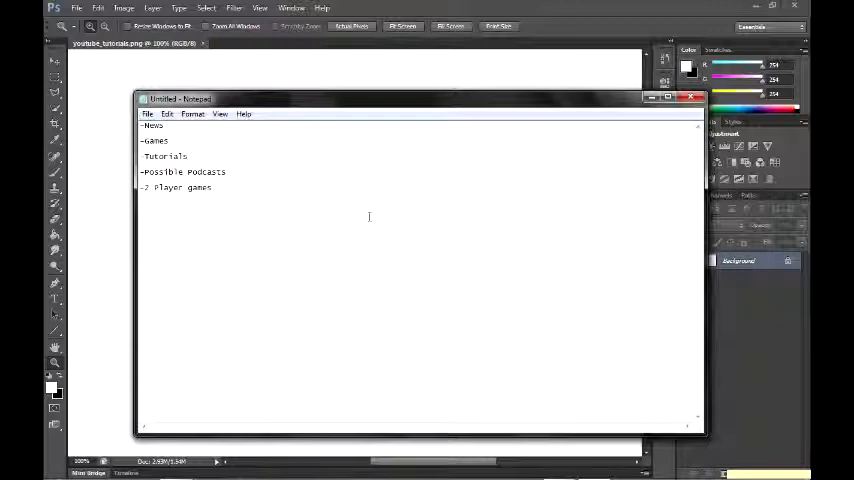
# Select the word 'Tutorials' in the Notepad content ideas list.
pyautogui.doubleClick(165, 156)
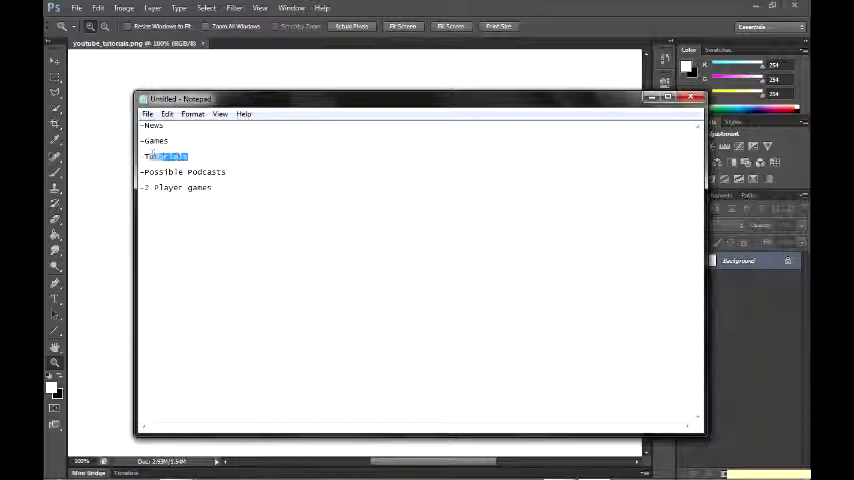